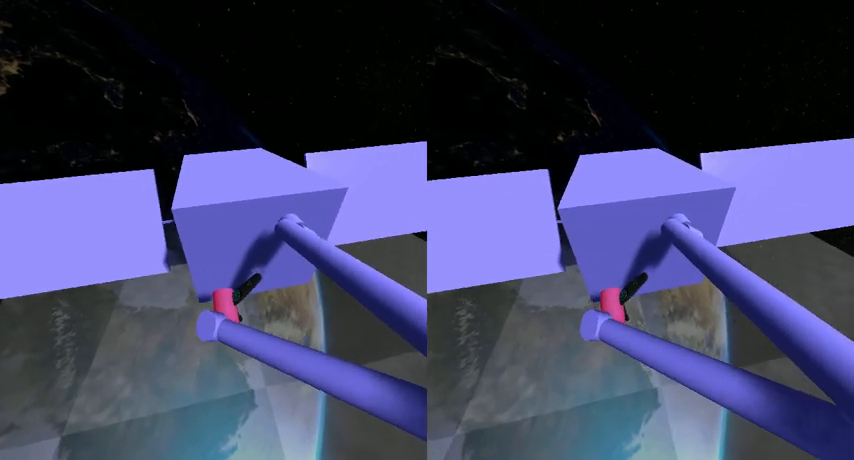
mouse_move(428, 230)
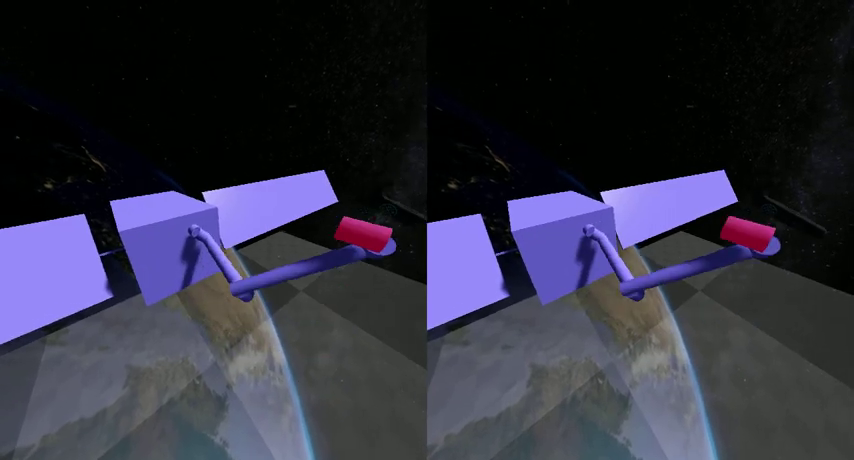
mouse_move(428, 230)
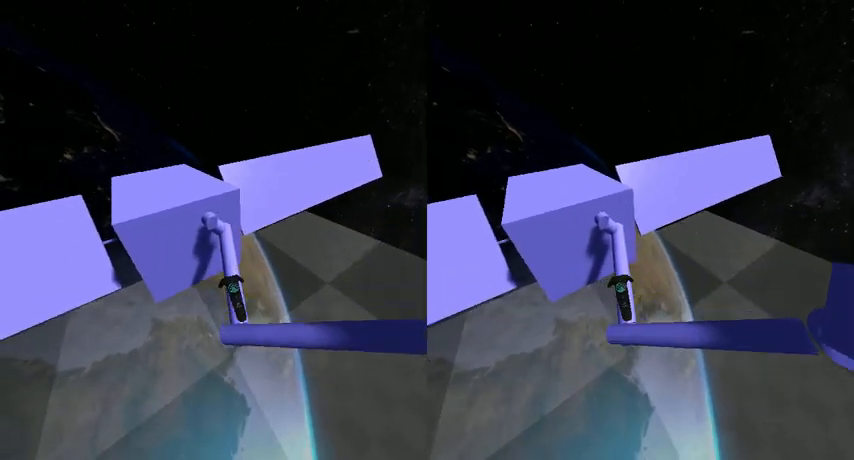
mouse_move(428, 230)
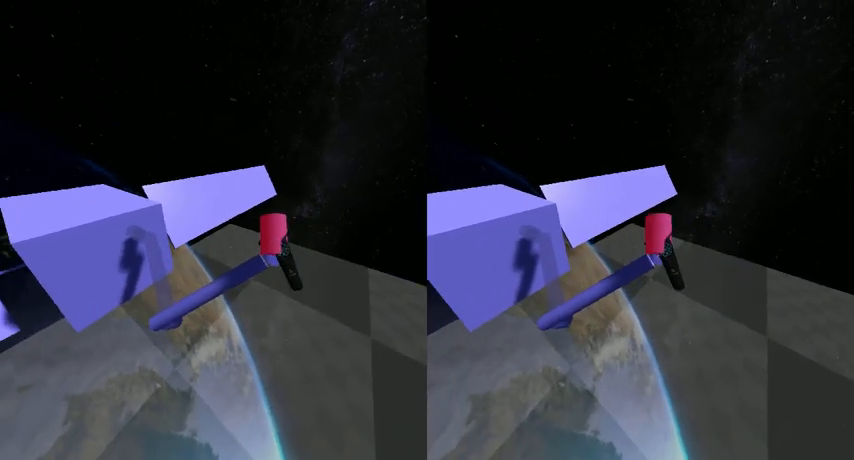
mouse_move(428, 230)
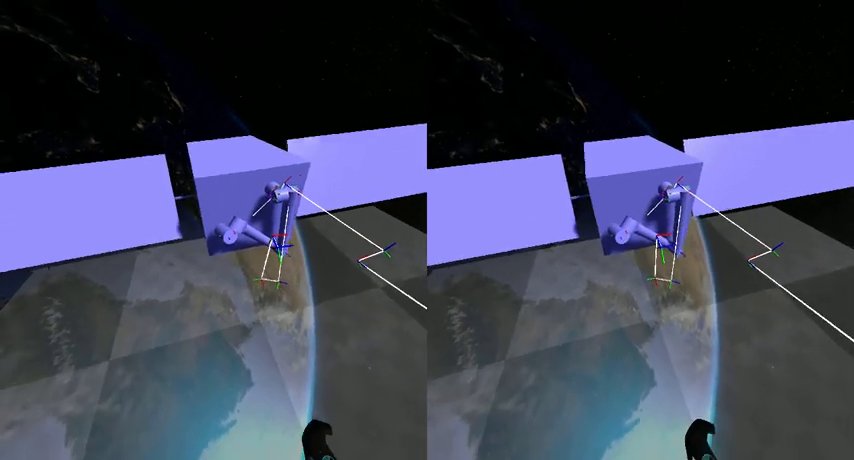
mouse_move(428, 230)
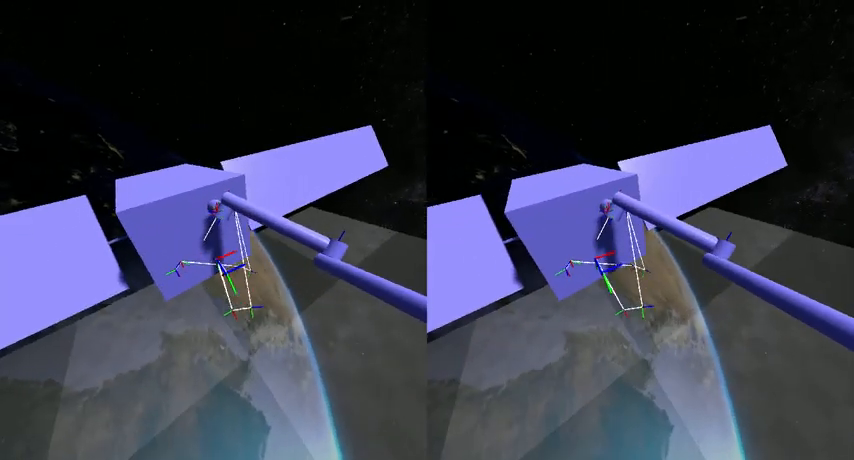
mouse_move(428, 230)
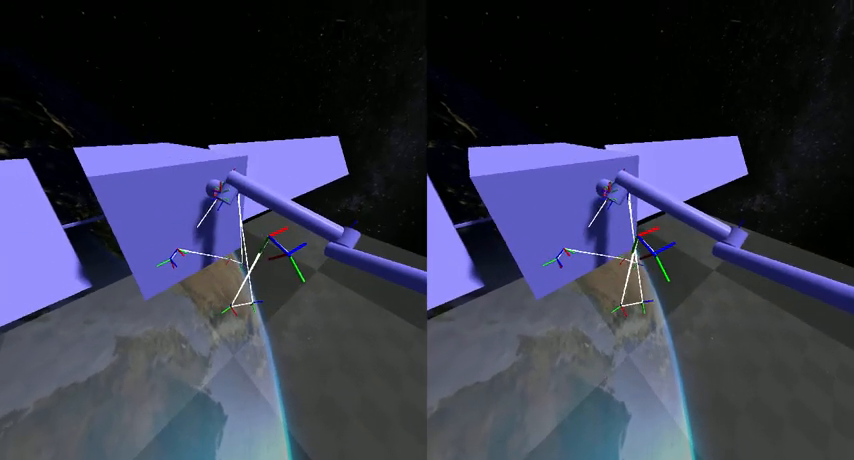